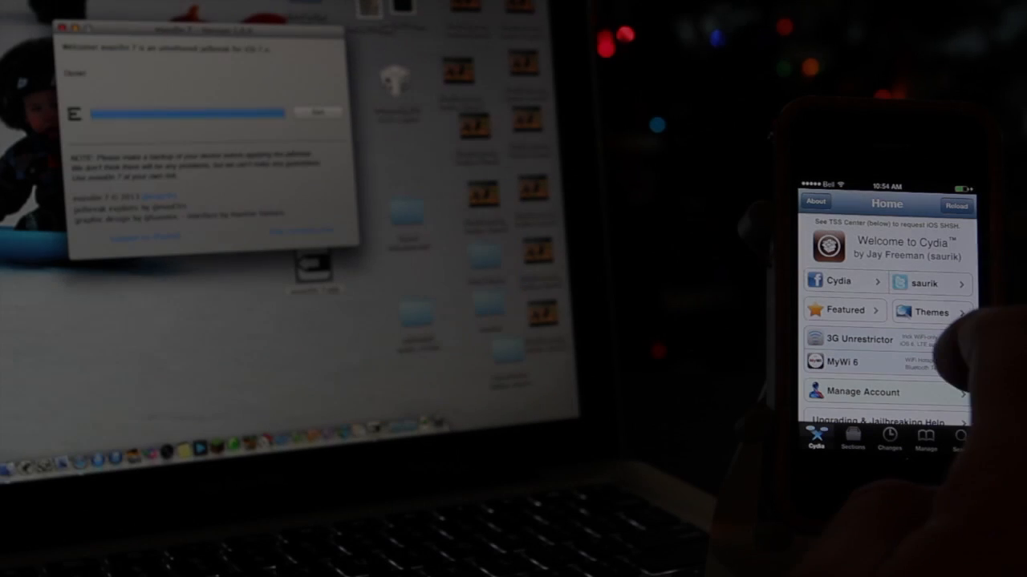
pyautogui.scroll(-3)
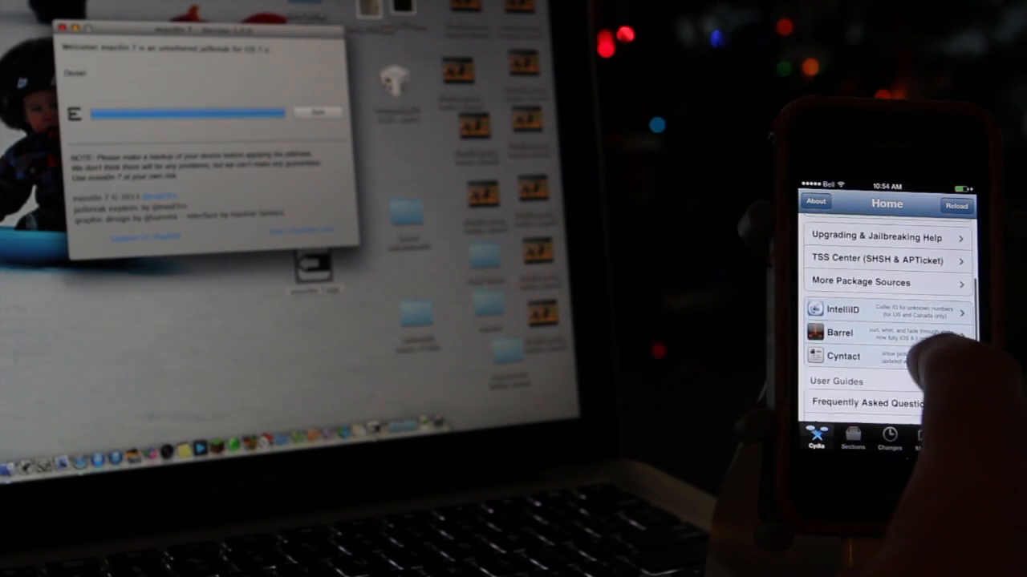
pyautogui.scroll(3)
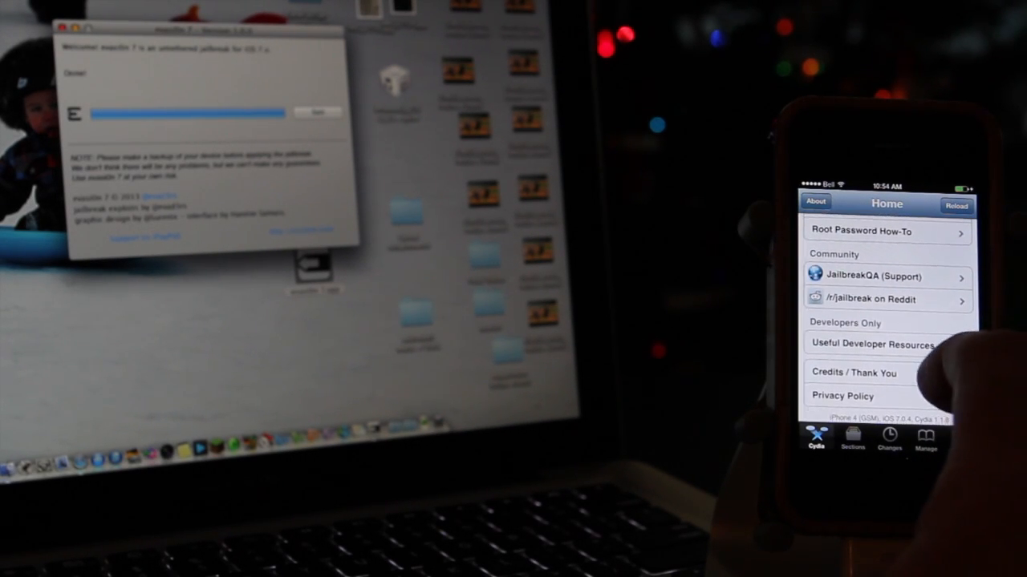